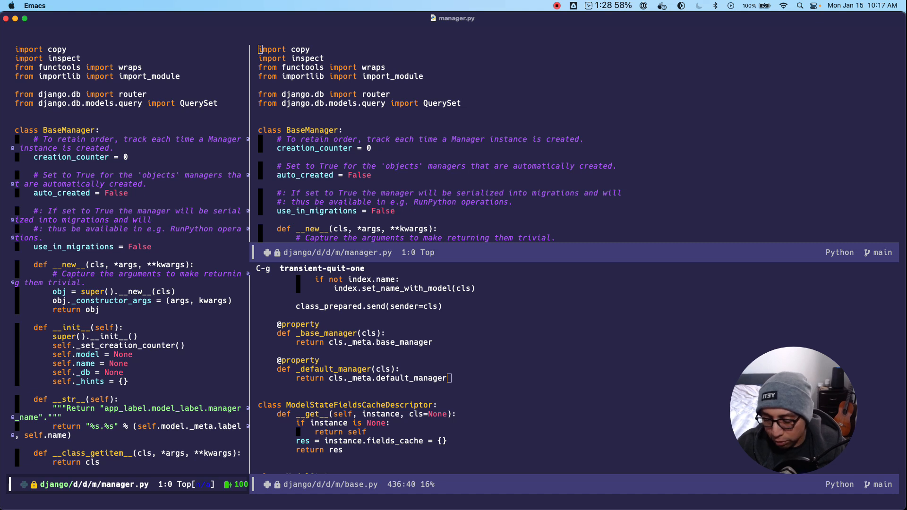
Step: Delete the other windows, then winner-undo back to manager.py beside base.py
key(C-x 1)
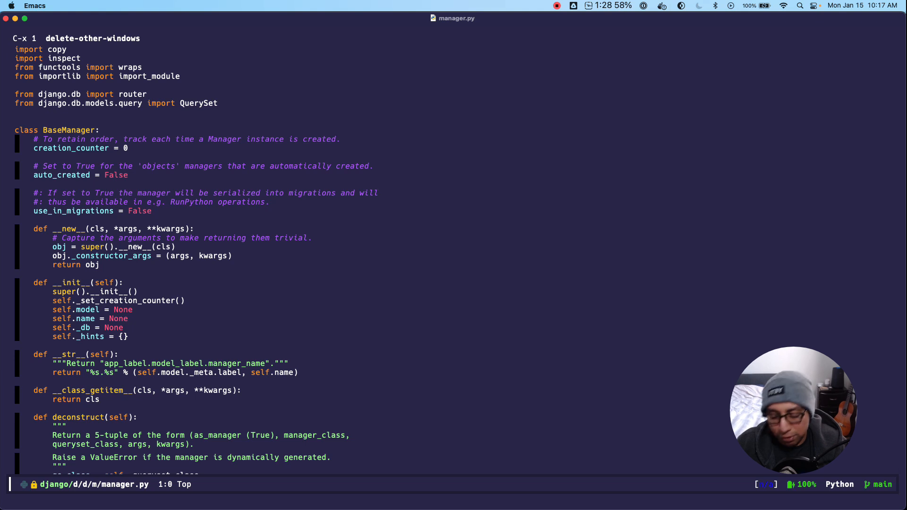
key(M-x)
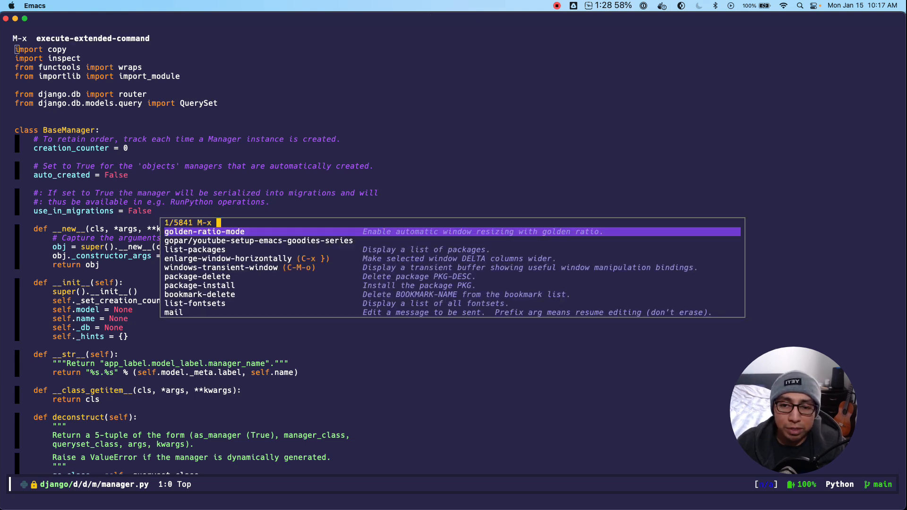
text(winner-)
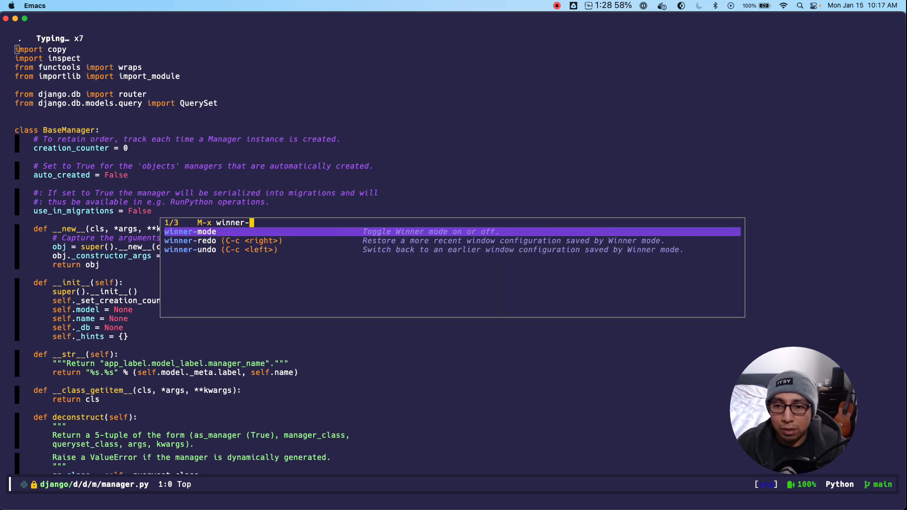
key(C-n)
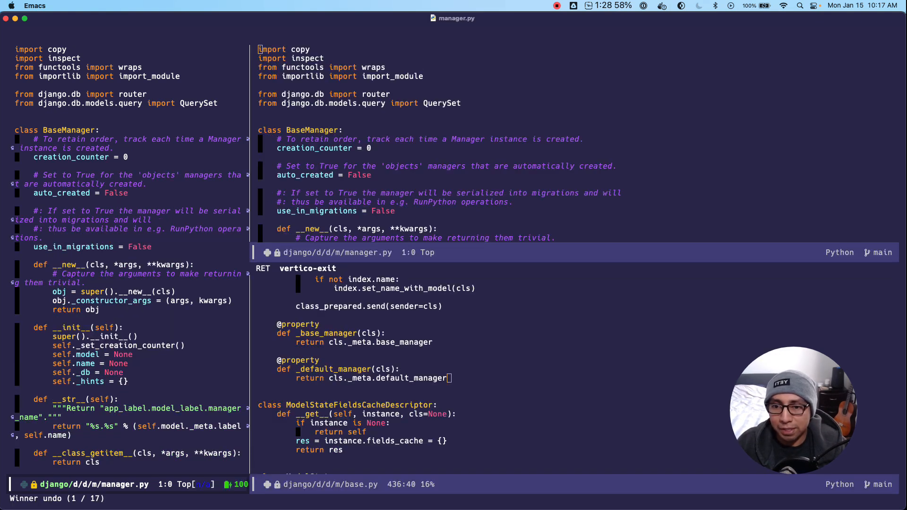
key(M-x)
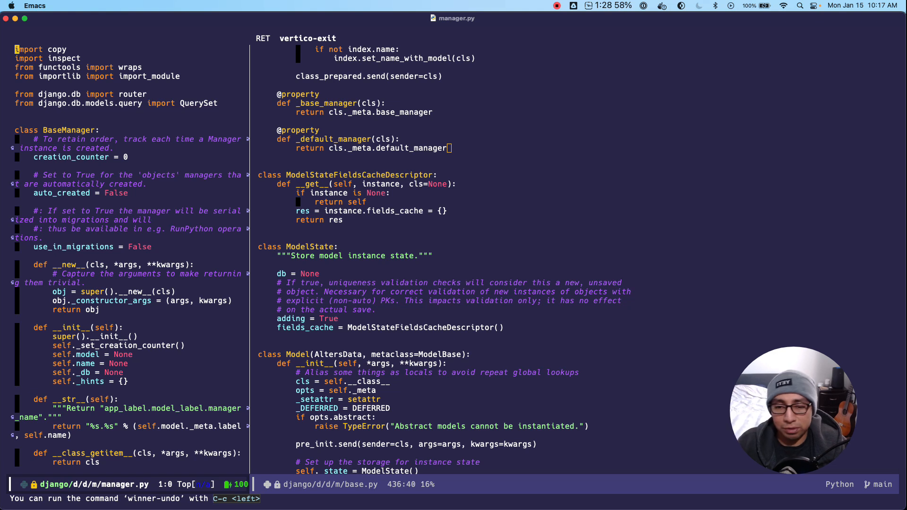
Step: Repeat winner undo with C-c <left> through earlier layouts until only the dashboard remains
key(C-c <left>)
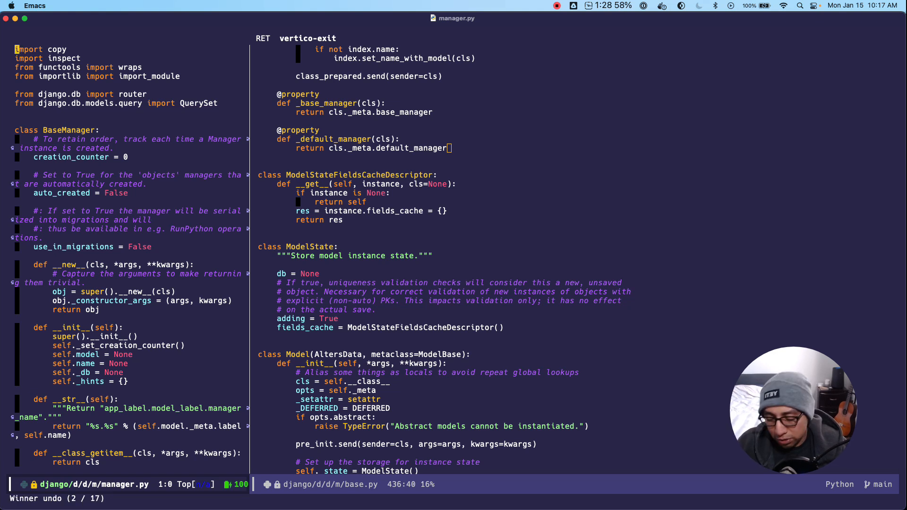
key(M-x)
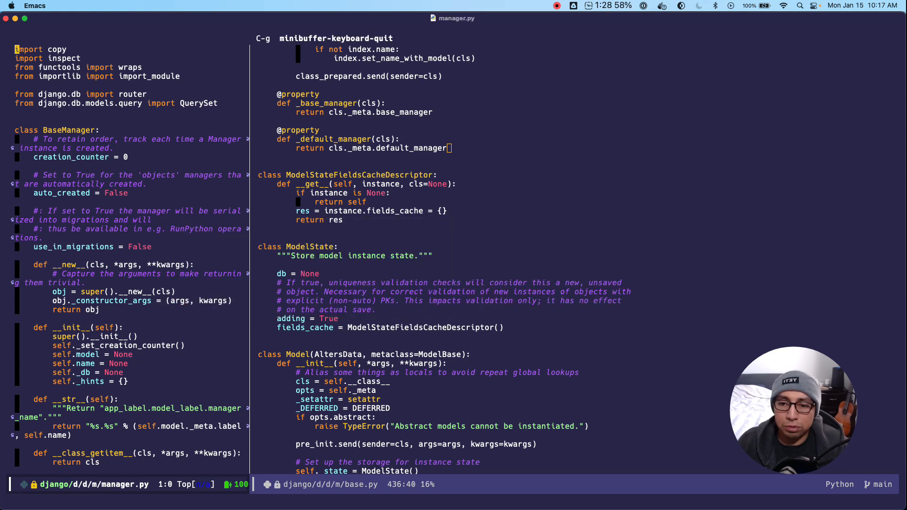
key(C-c <left>)
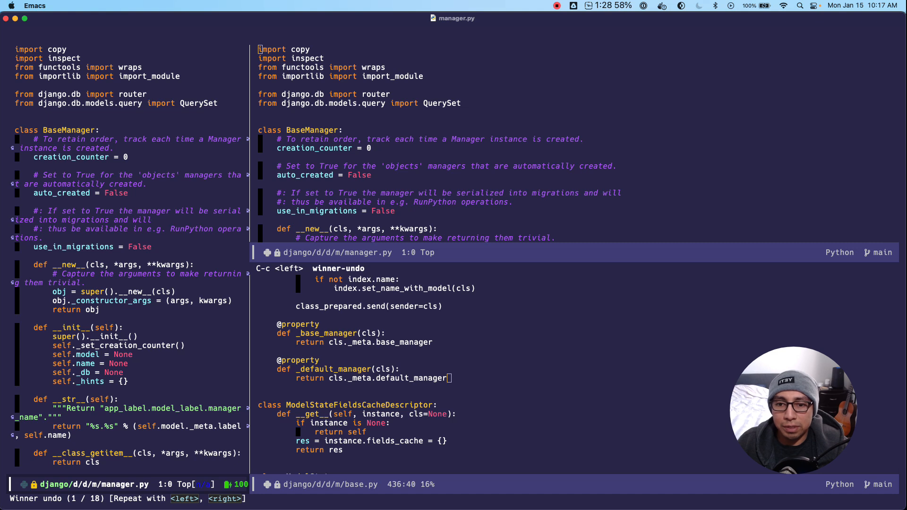
key(left)
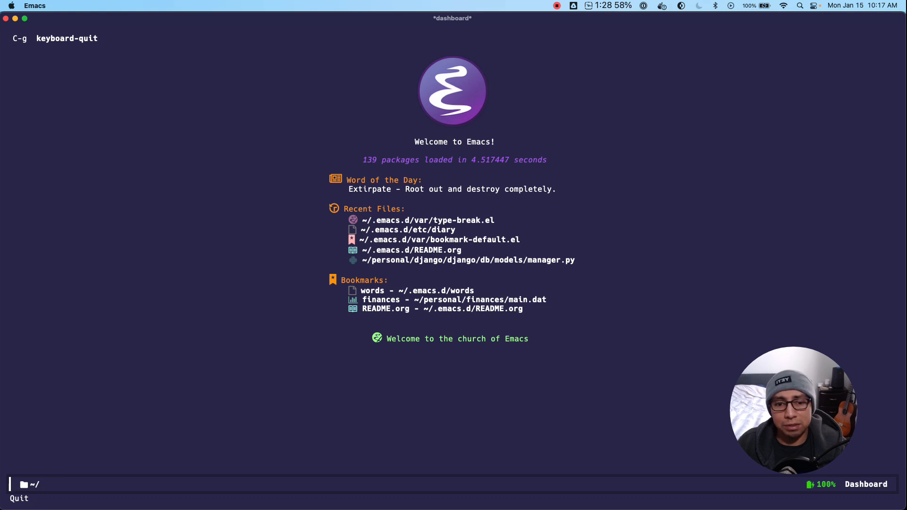
Step: Open README.org from recent files and recenter on the Winner use-package section
key(Tab)
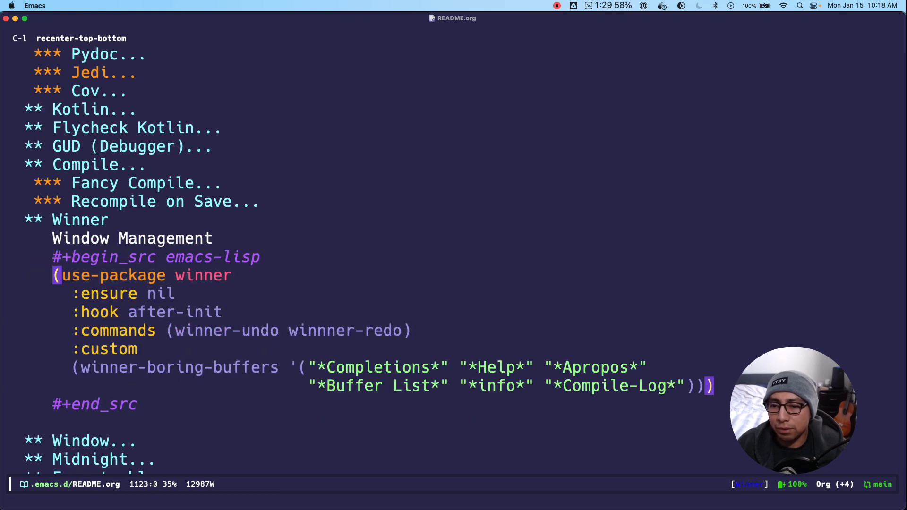
key(C-n)
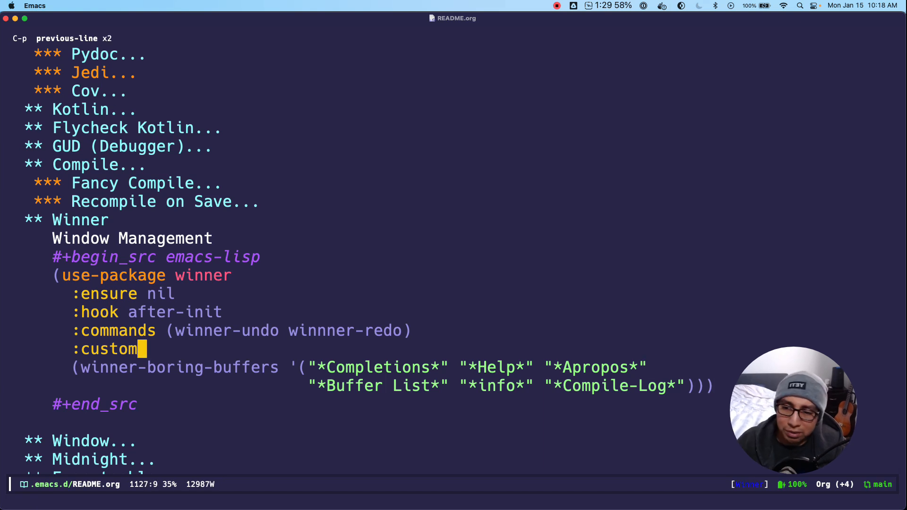
Step: Describe winner-mode with helpful and follow its source link into winner.el
key(C-h f)
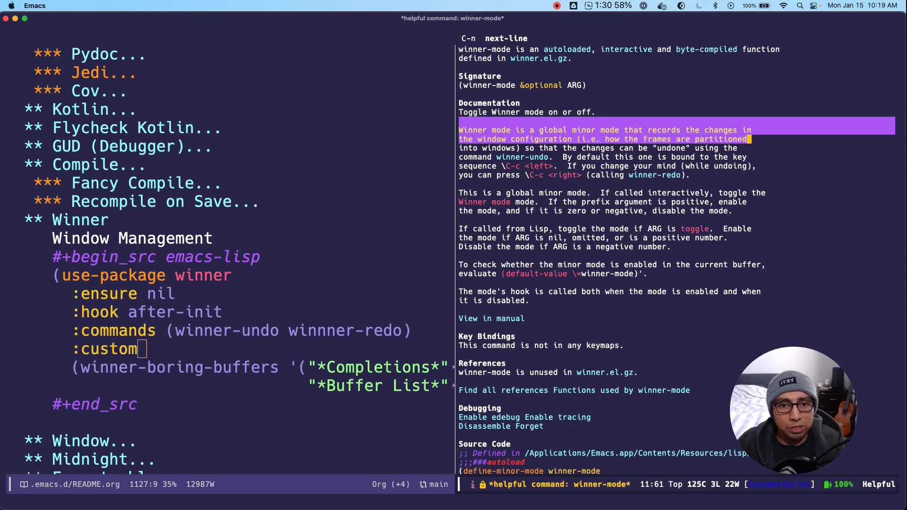
key(M-f)
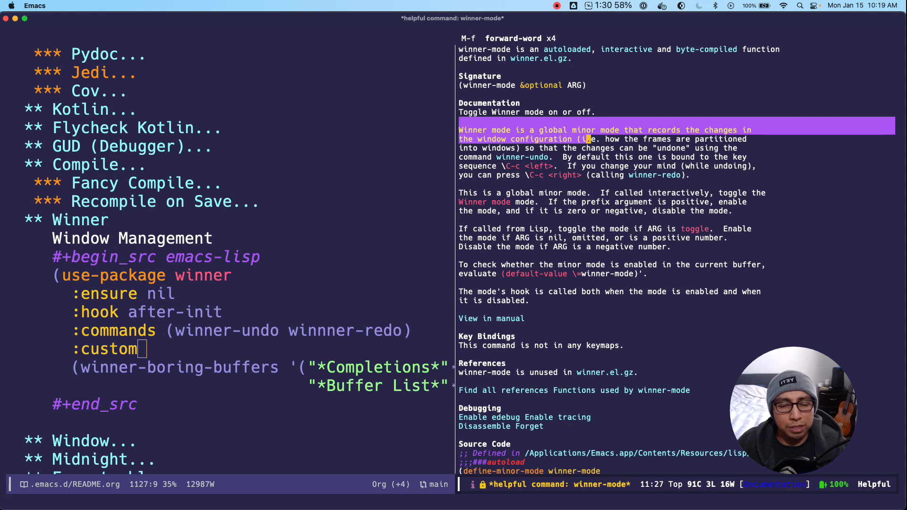
key(TAB)
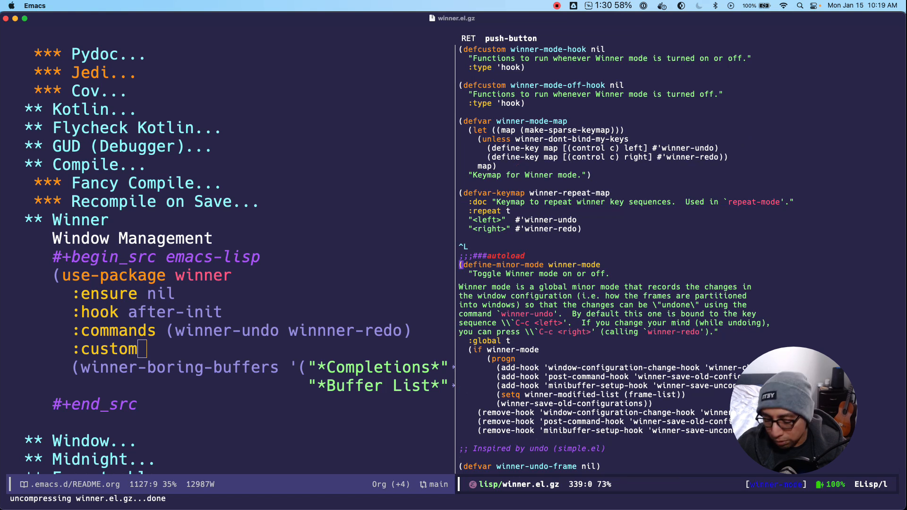
Step: Run occur for "defcustom" to list winner.el's six defcustom lines
key(M-g o)
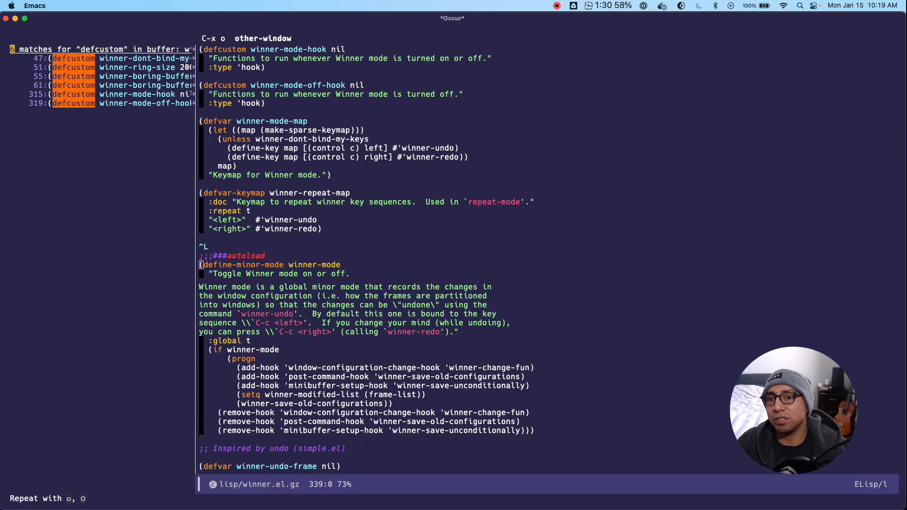
Step: Preview each defcustom match in turn, from winner-ring-size through winner-mode-hook
key(n)
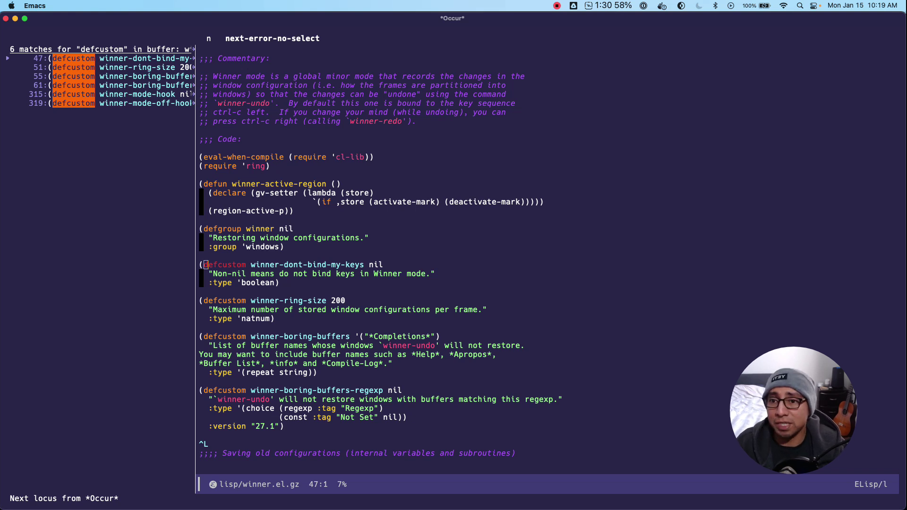
key(n)
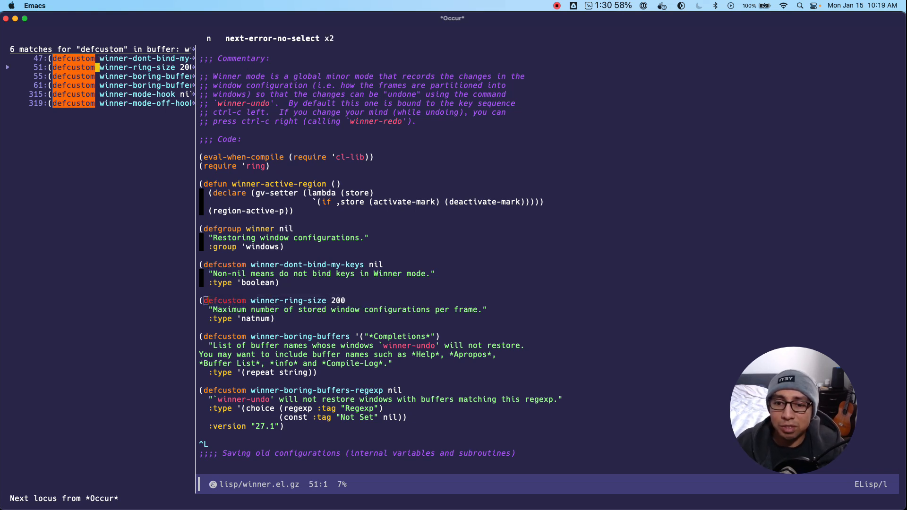
key(n)
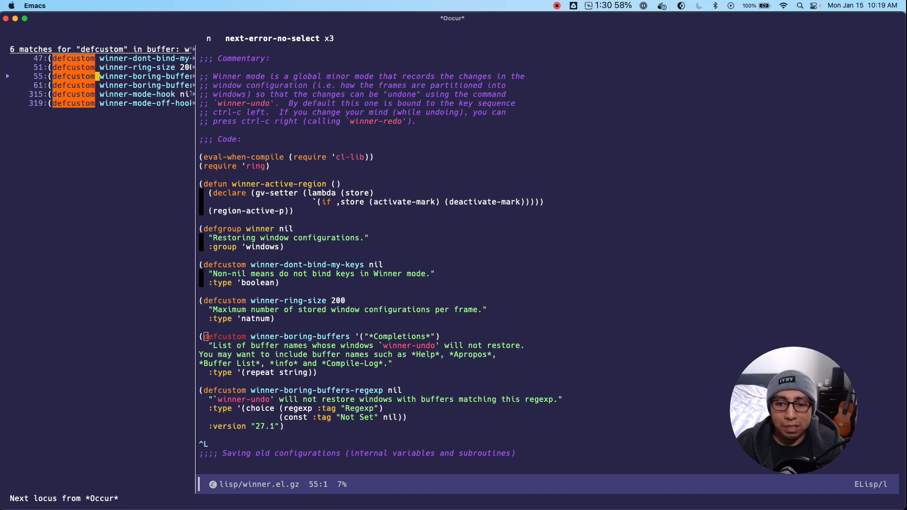
key(n)
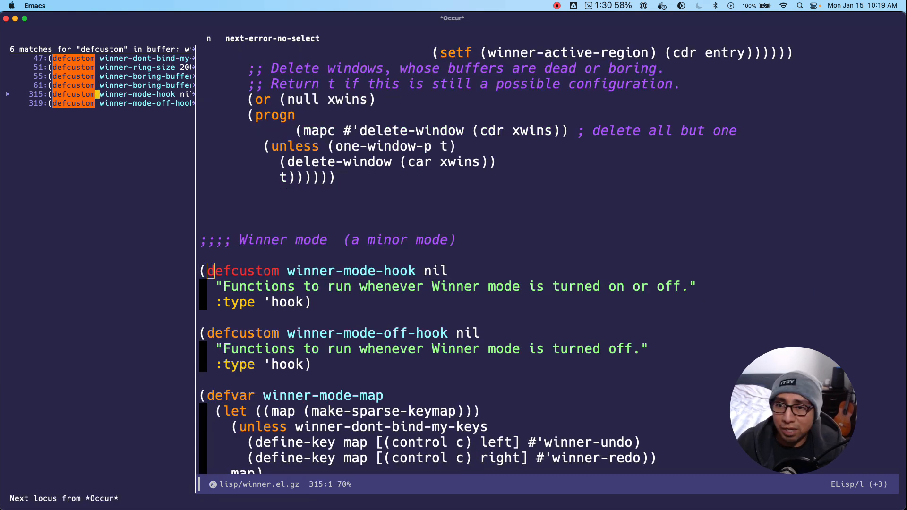
Step: Go to the last match, winner-mode-off-hook, and jump to its indentation
key(n)
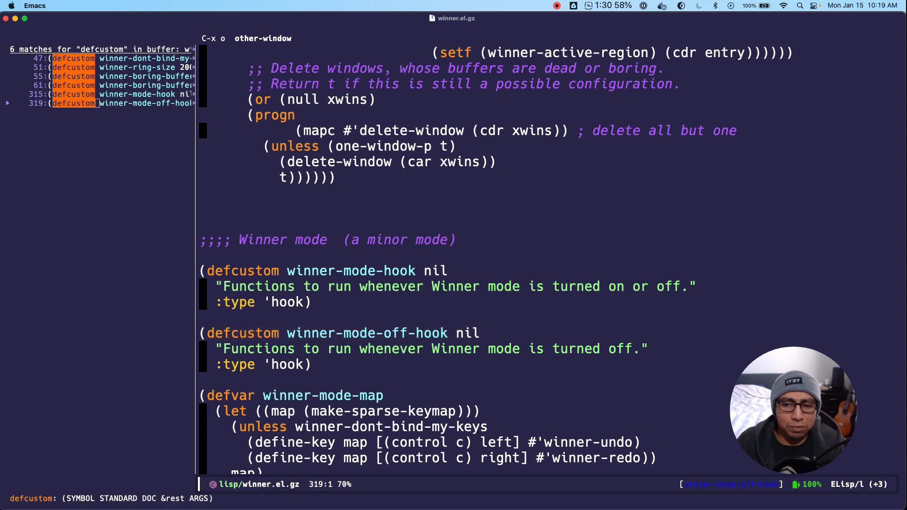
key(M-m)
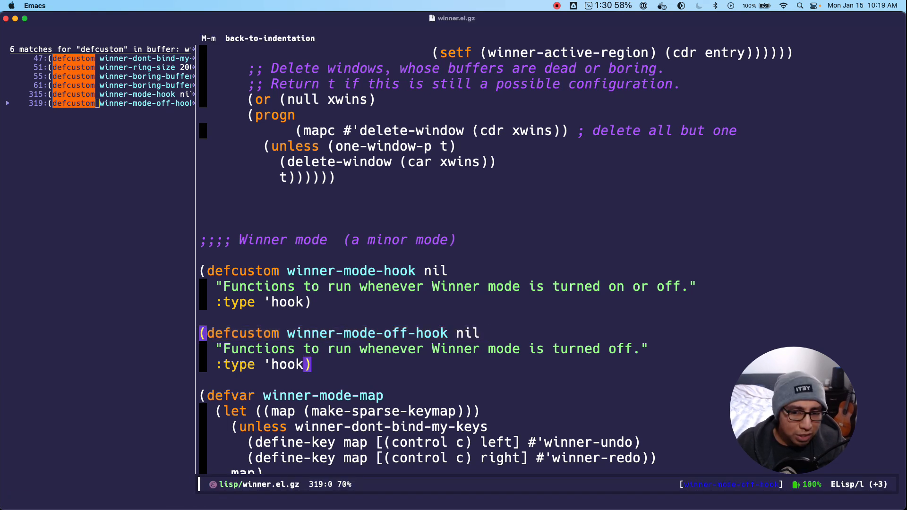